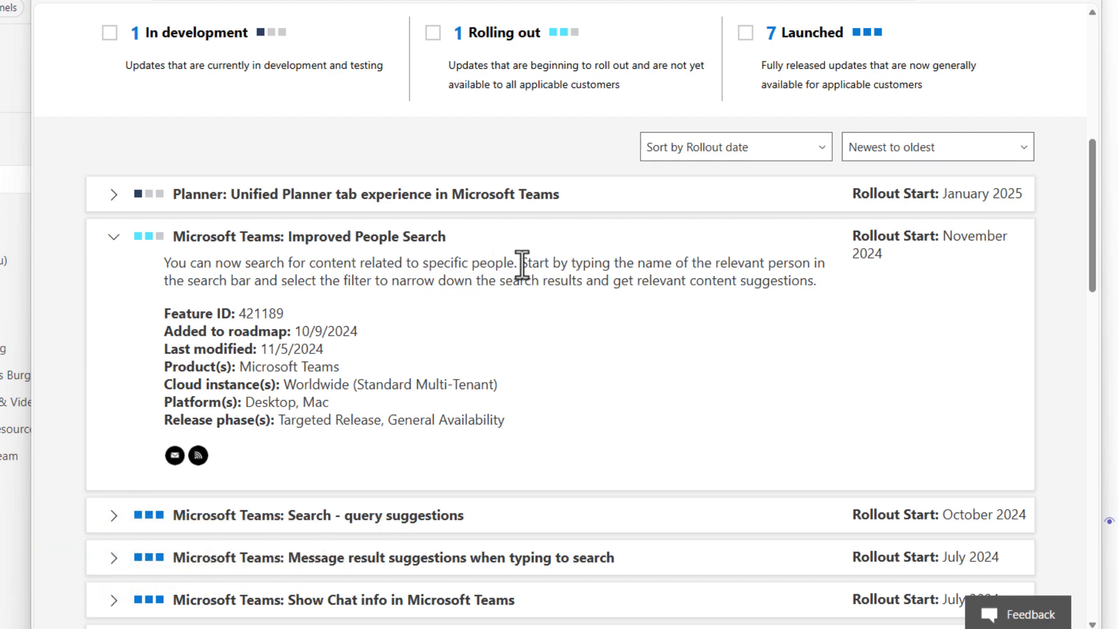
mouse_move(567, 268)
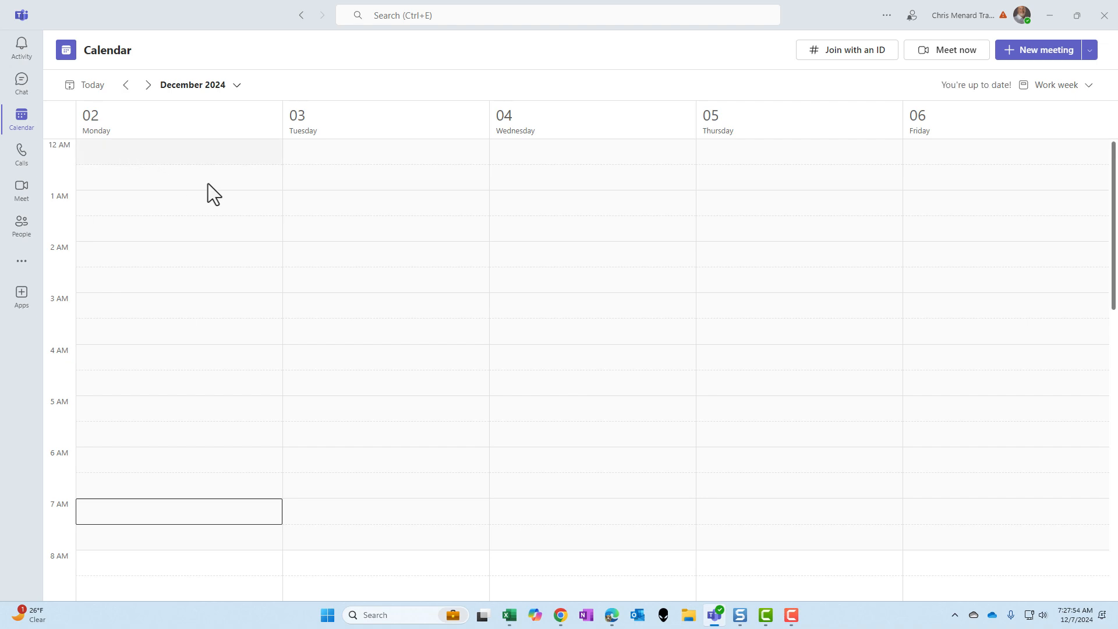
mouse_move(376, 134)
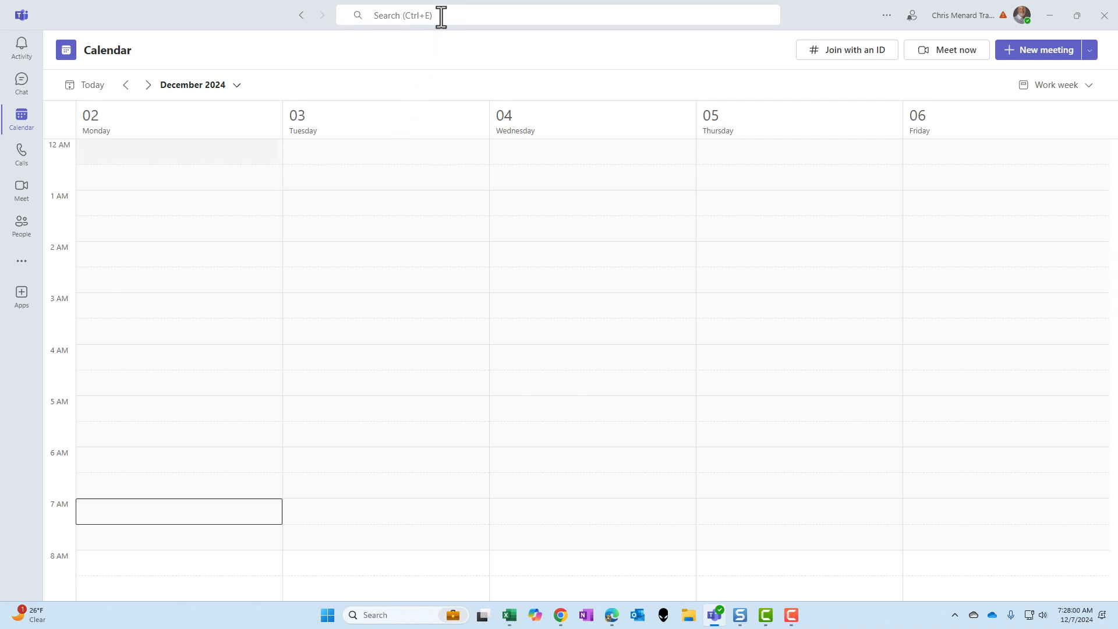
left_click(428, 15)
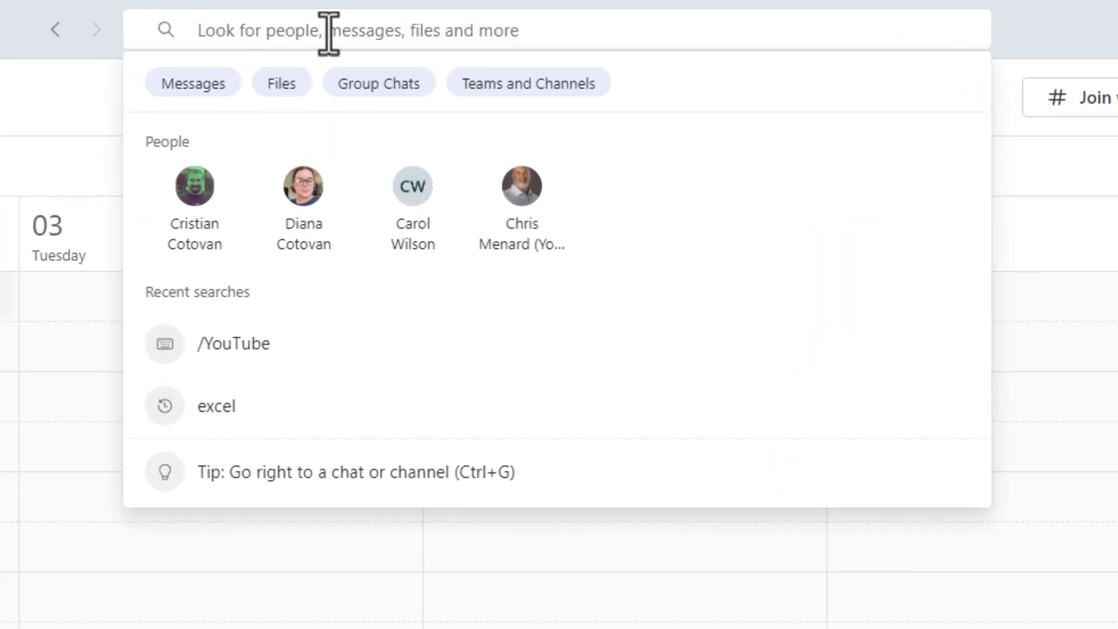
type("cri")
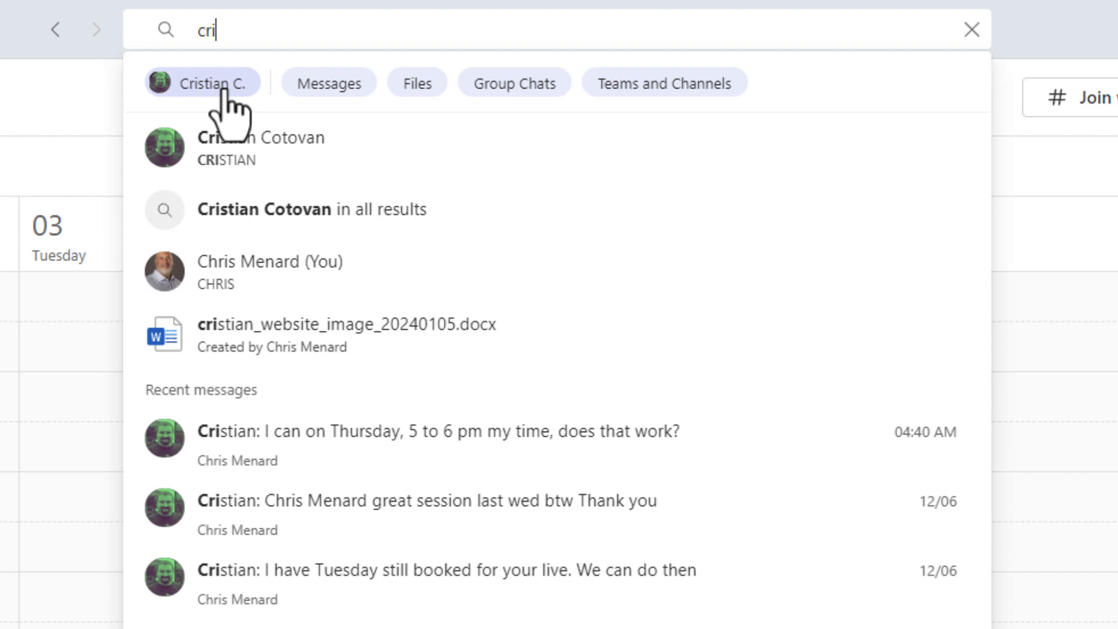
left_click(202, 83)
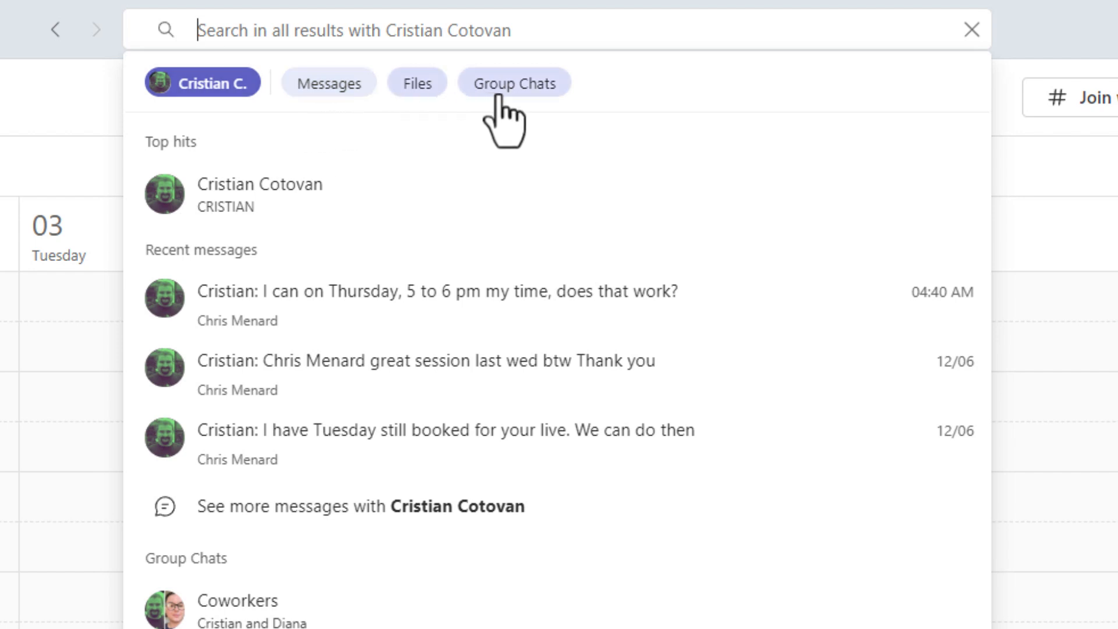
mouse_move(328, 83)
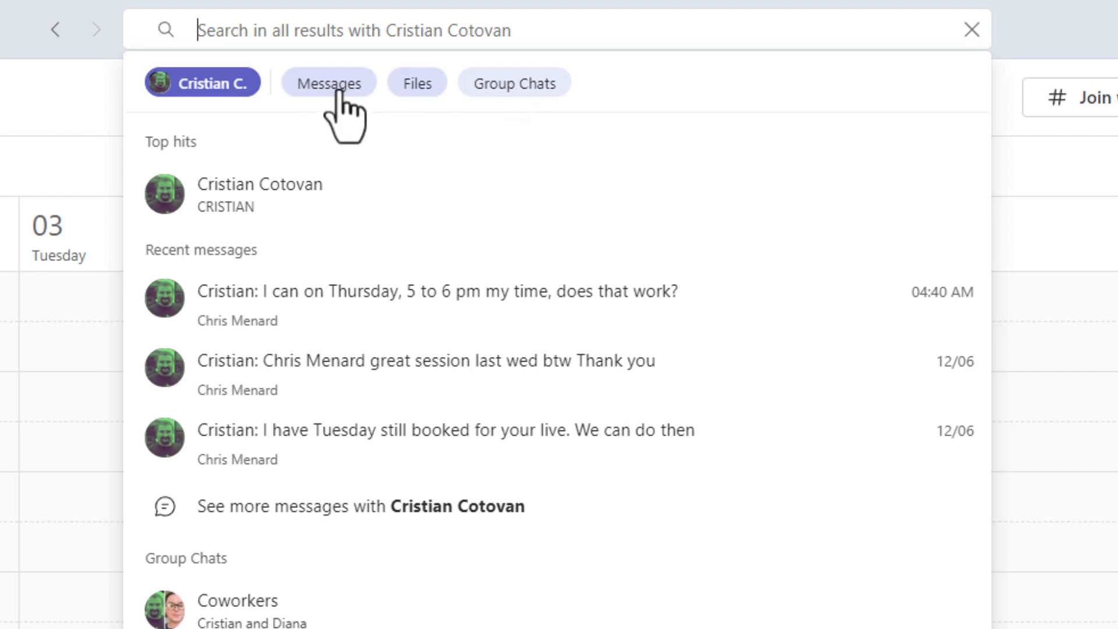
left_click(329, 83)
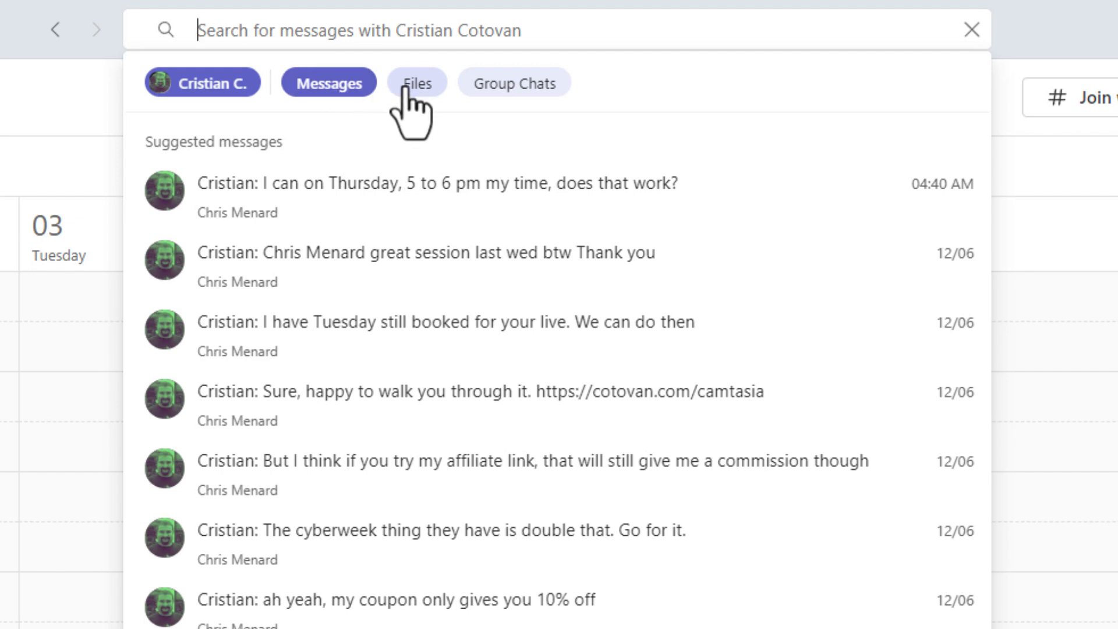
left_click(417, 83)
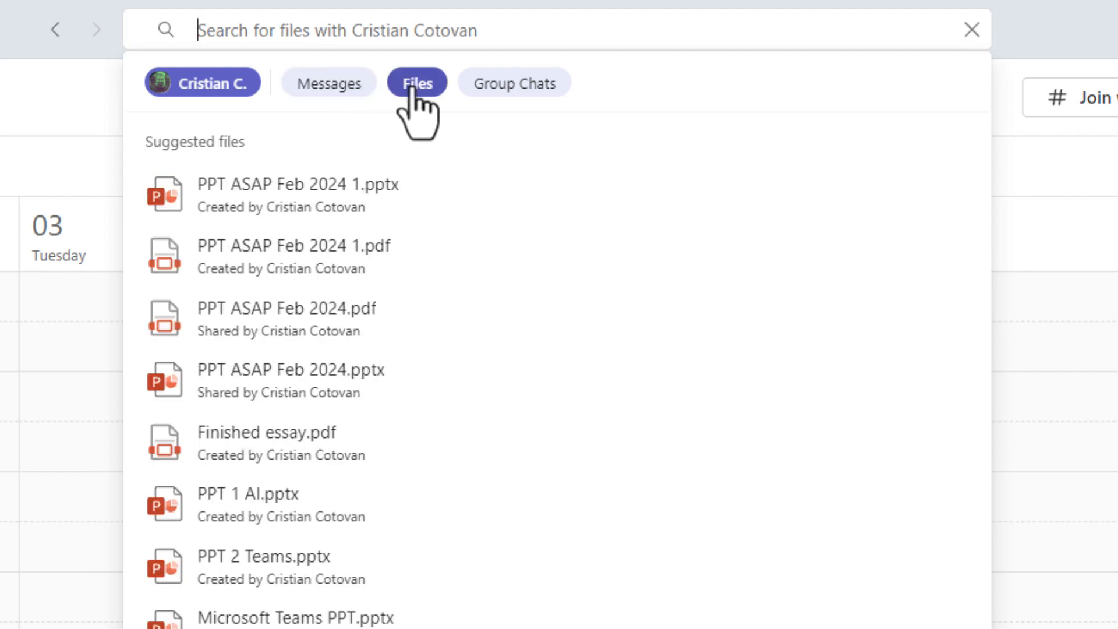
left_click(513, 82)
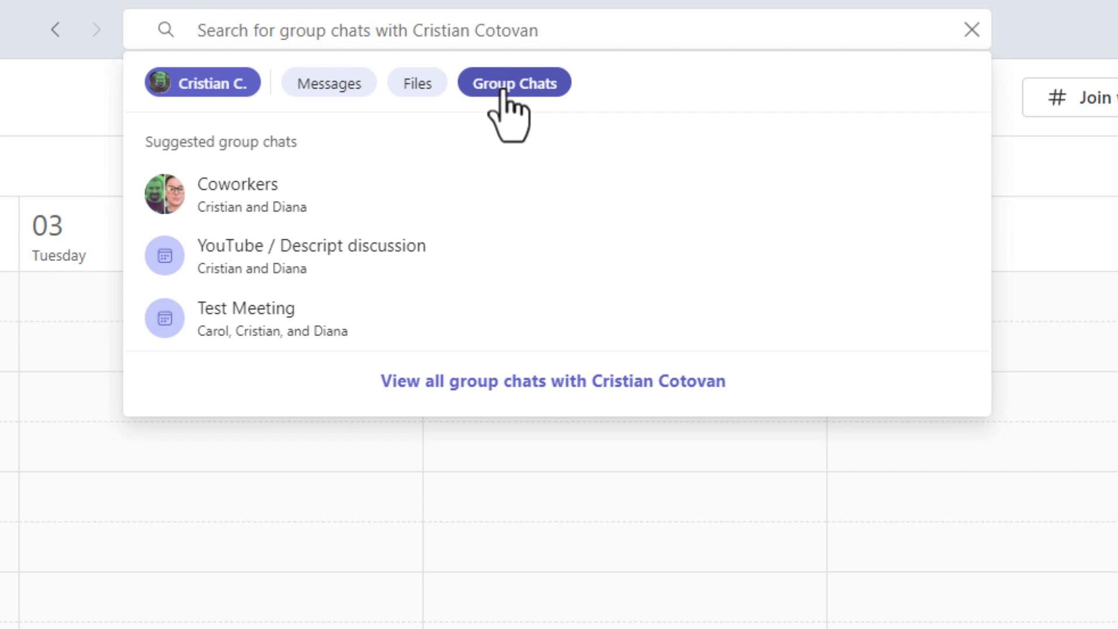
mouse_move(631, 114)
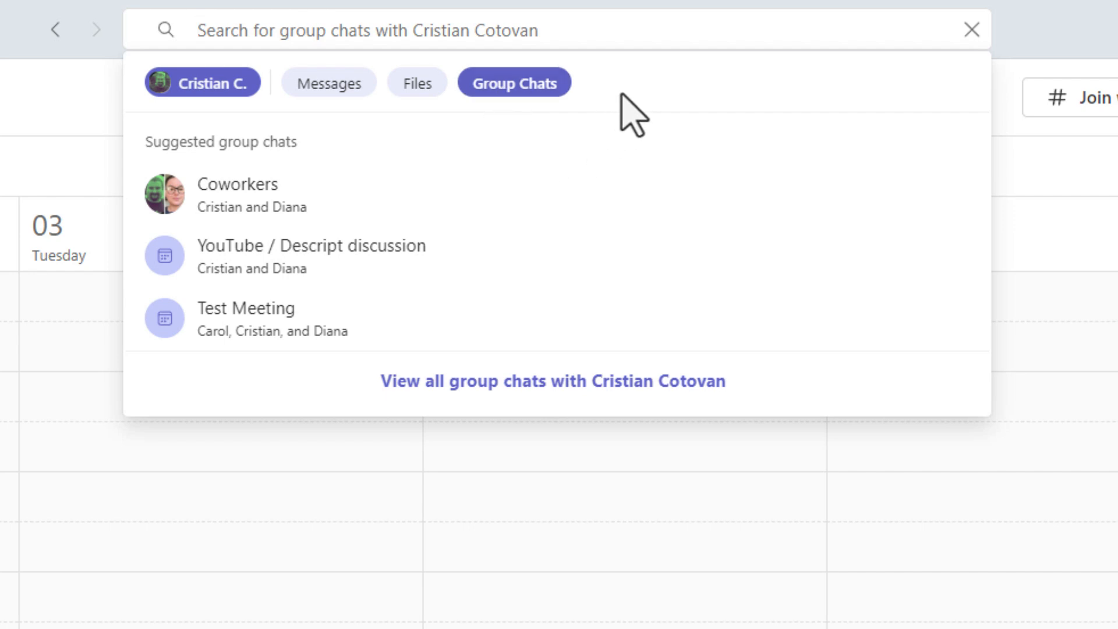
mouse_move(638, 96)
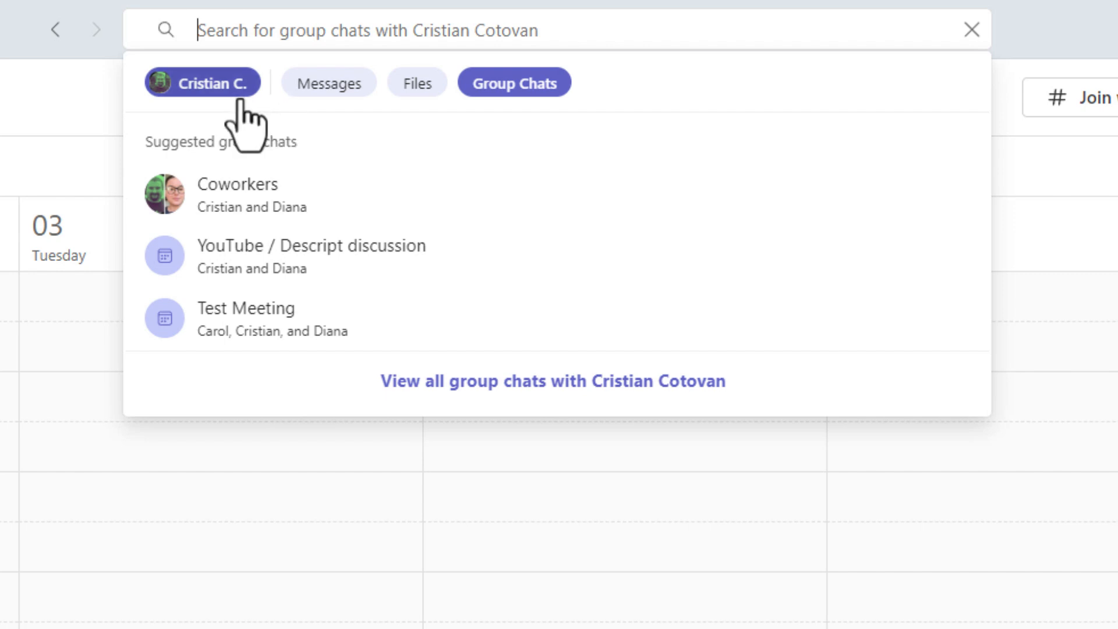
mouse_move(271, 124)
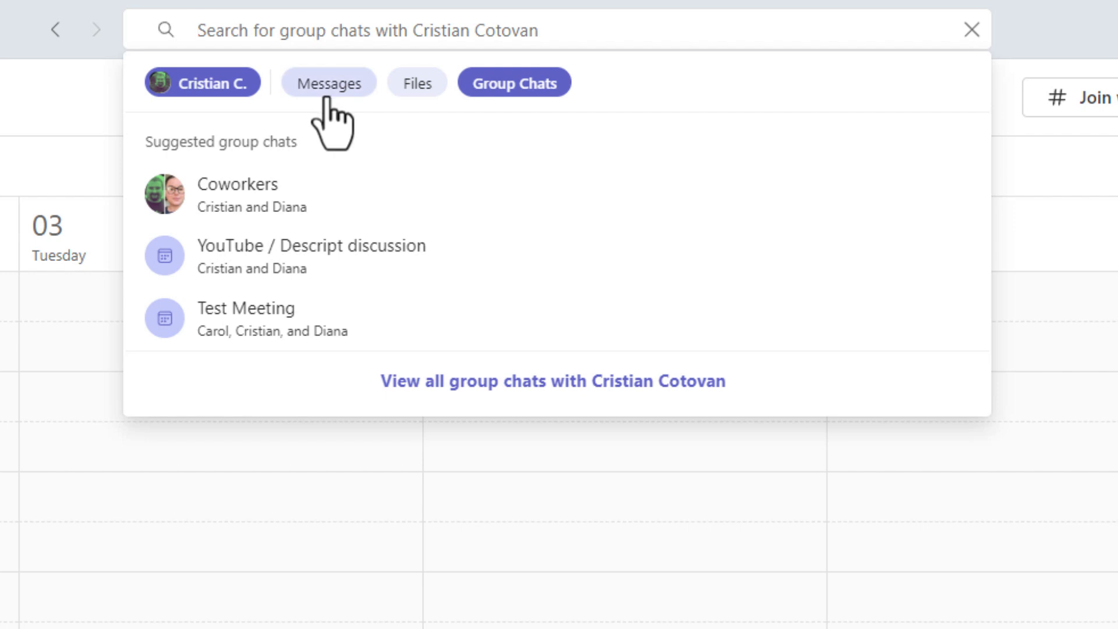
mouse_move(382, 125)
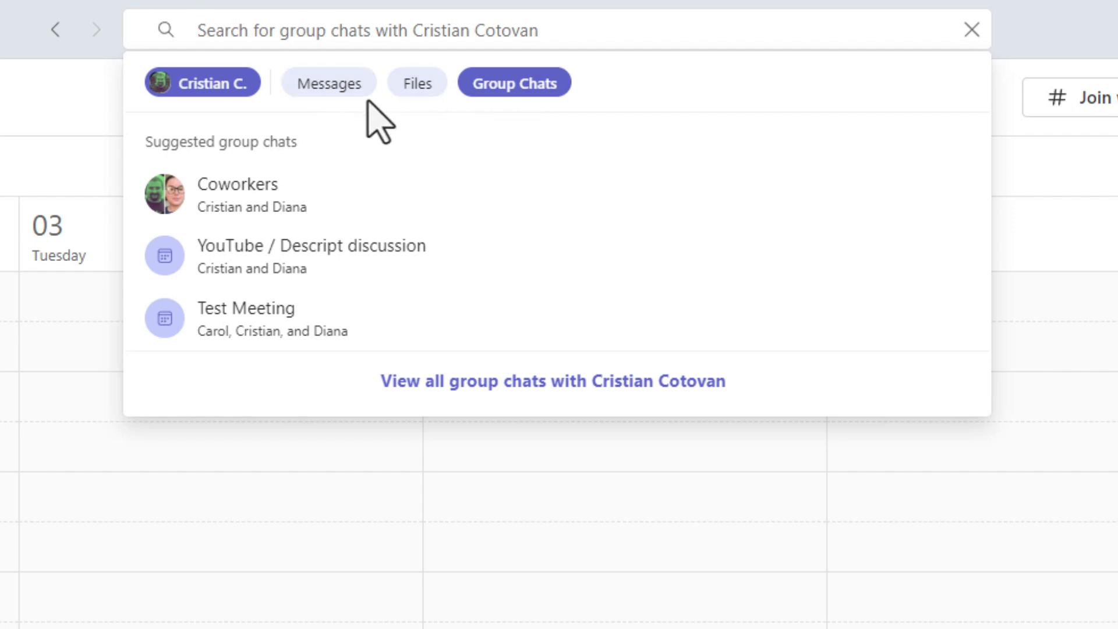
mouse_move(417, 83)
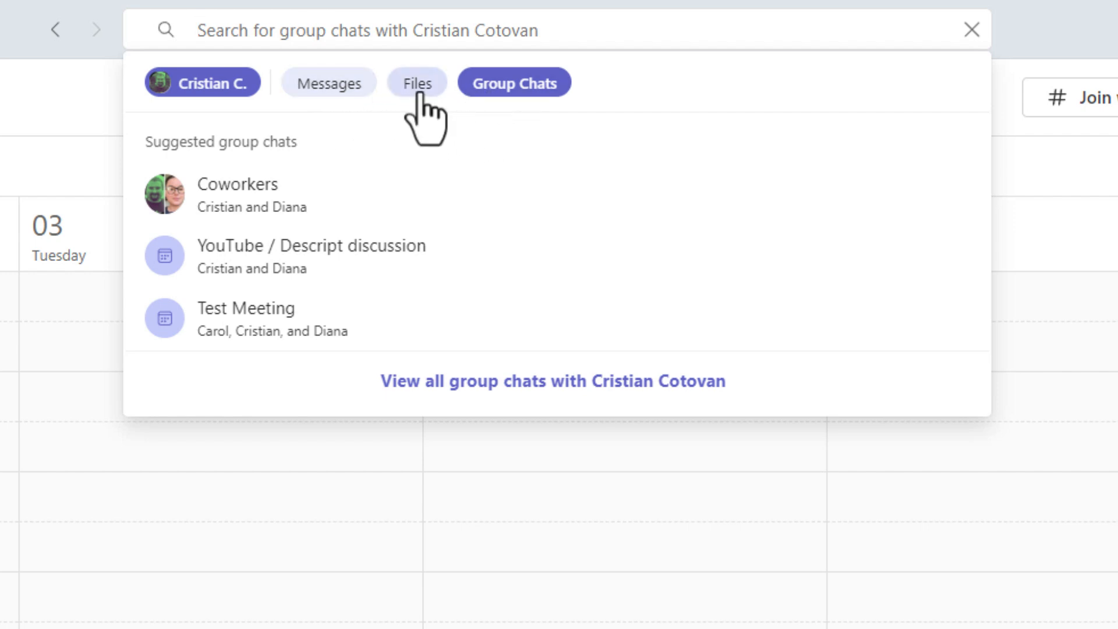
left_click(417, 83)
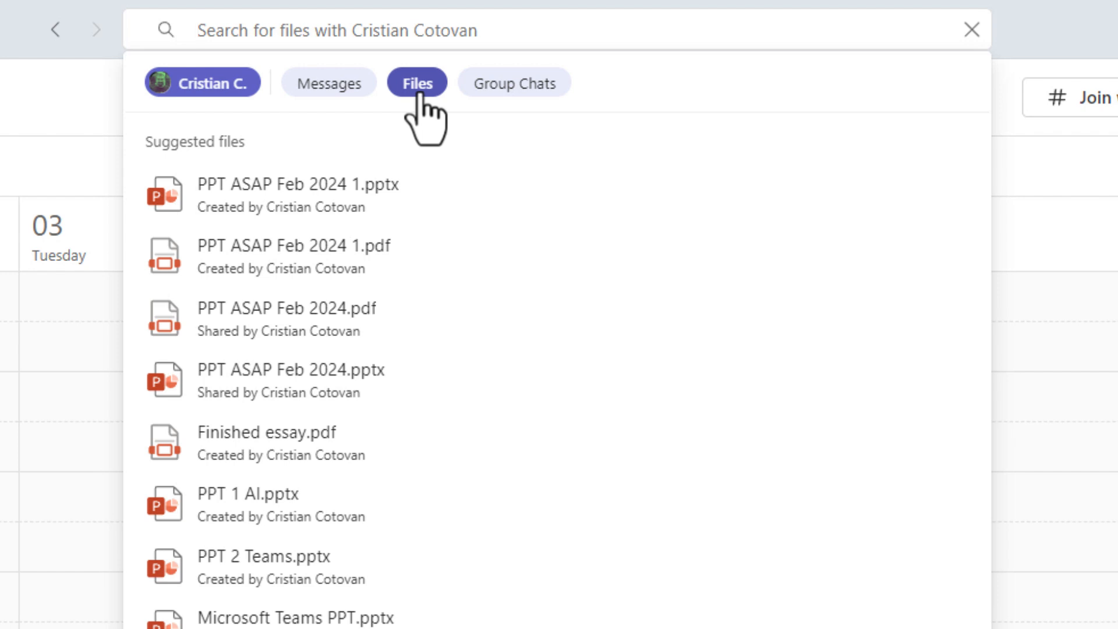
left_click(328, 83)
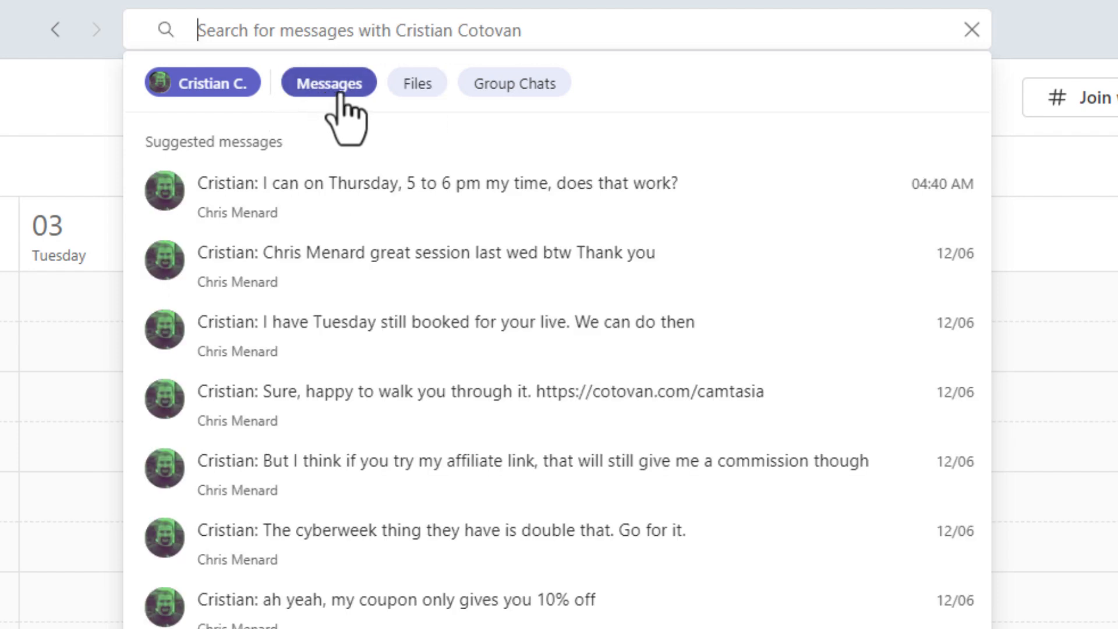
left_click(201, 82)
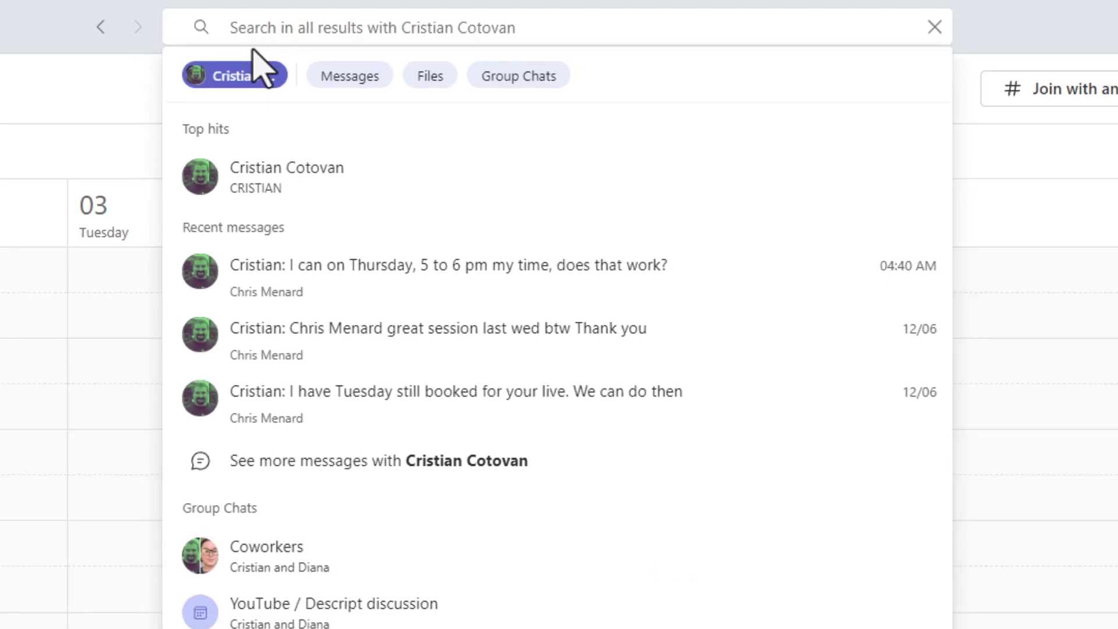
Step: Search 'cri aff' to find Cristian's two affiliate link messages, then clear the search
left_click(934, 26)
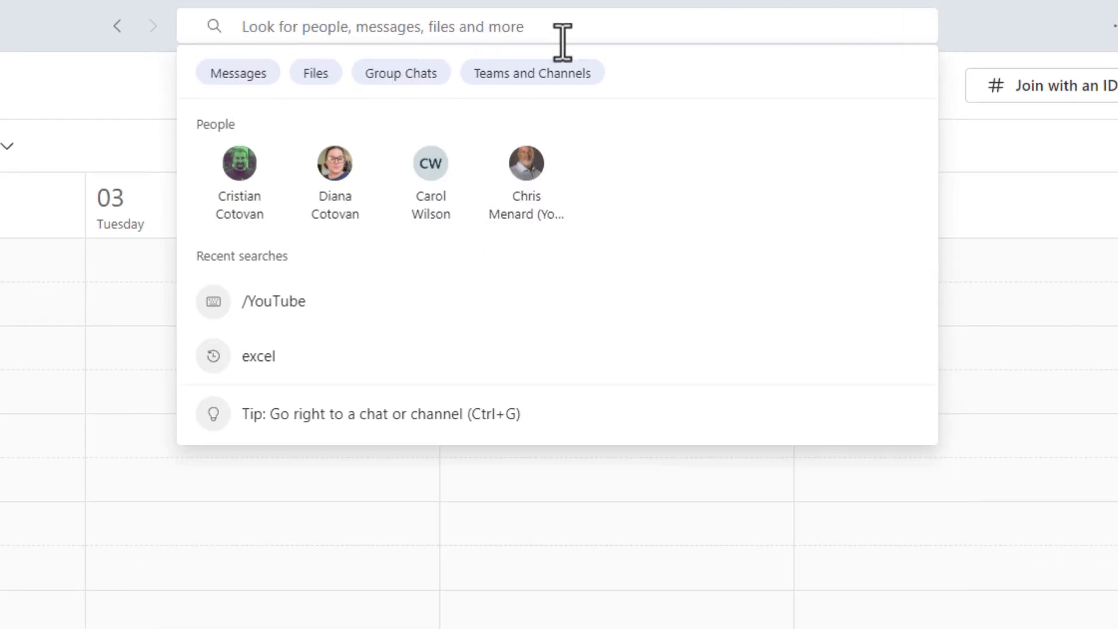
type("cri aff")
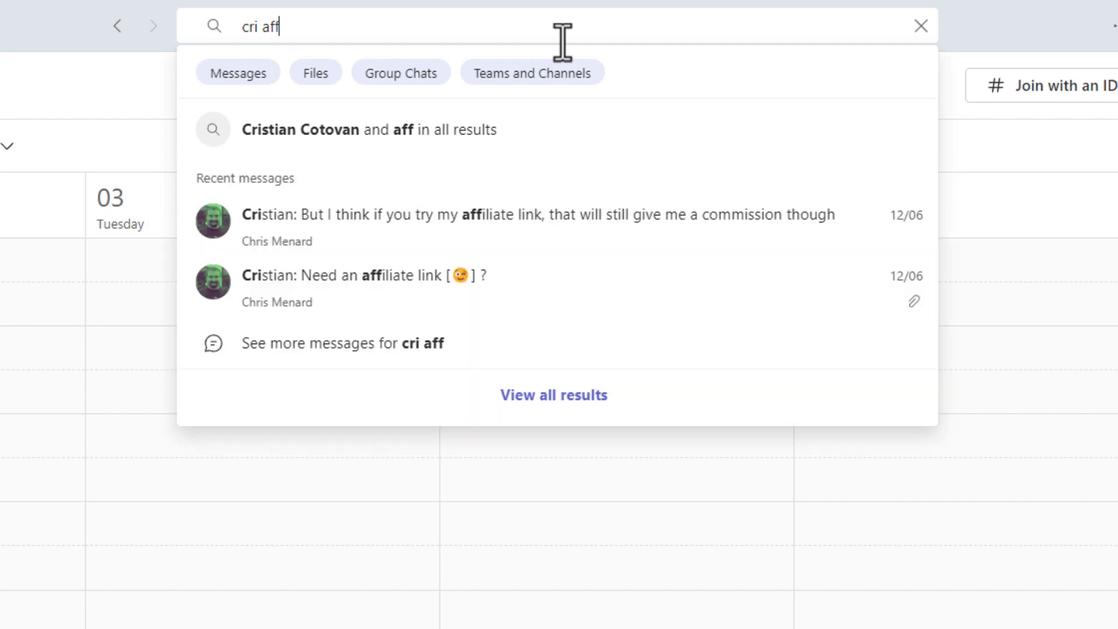
mouse_move(485, 175)
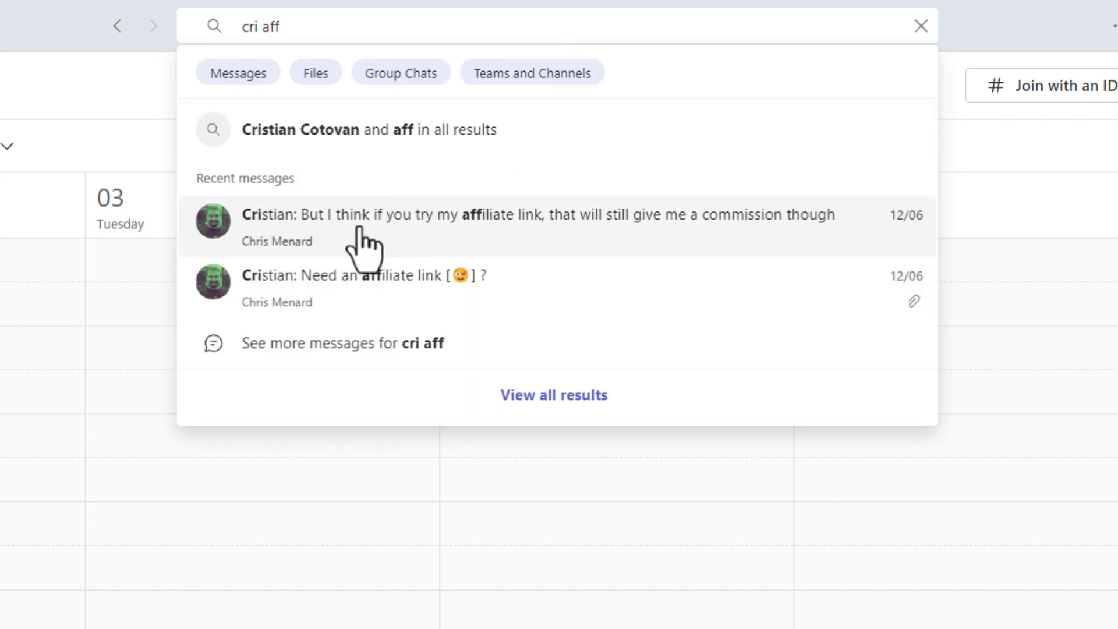
mouse_move(373, 243)
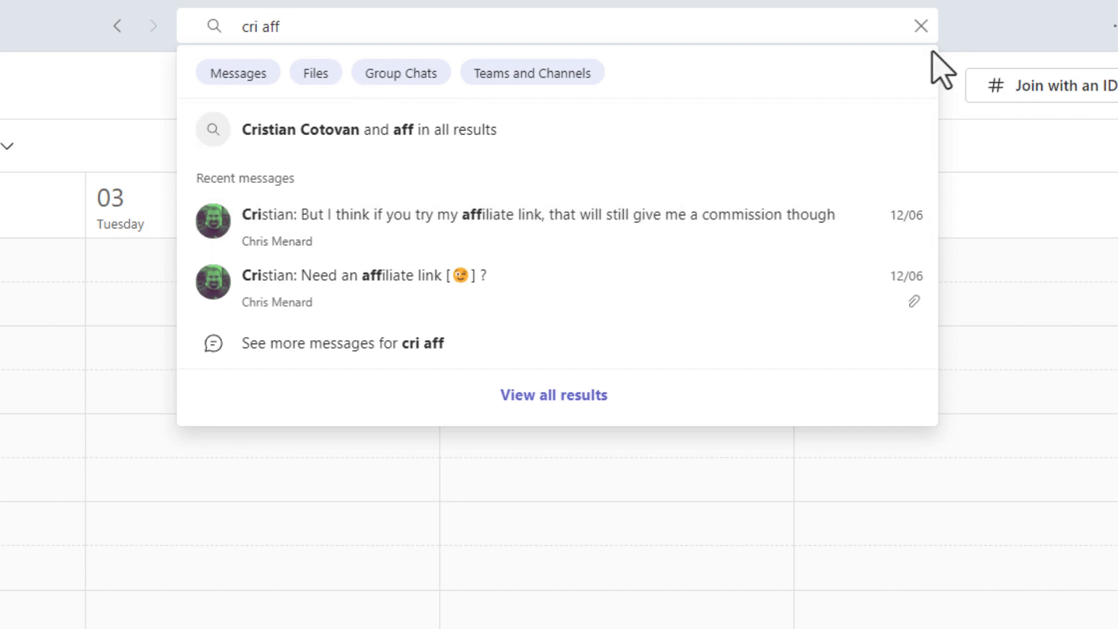
left_click(920, 26)
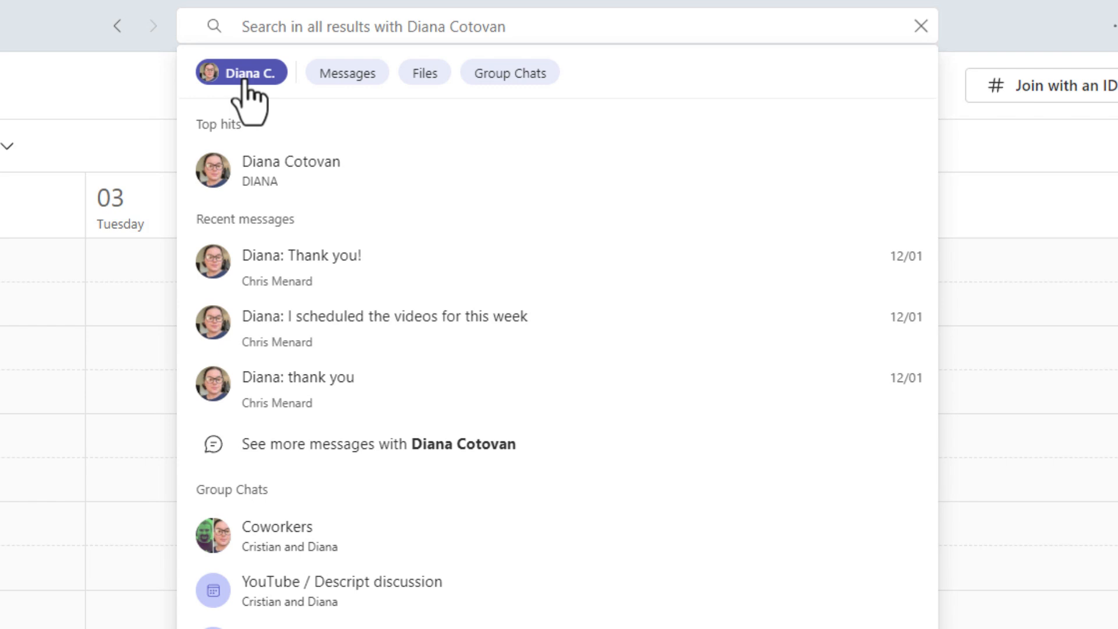
type("seas")
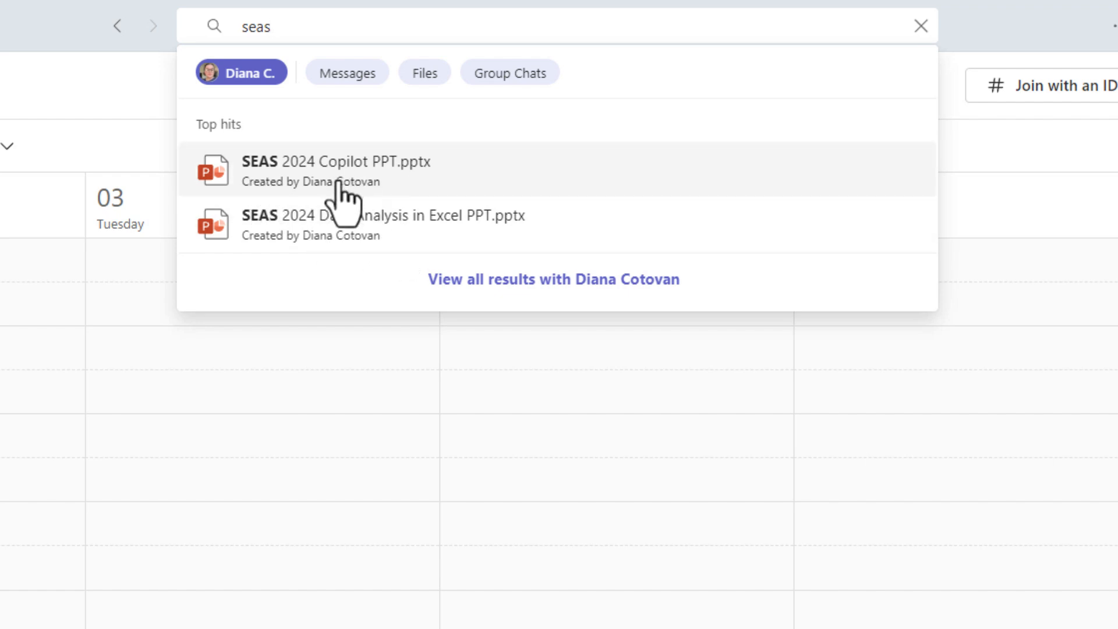
mouse_move(322, 100)
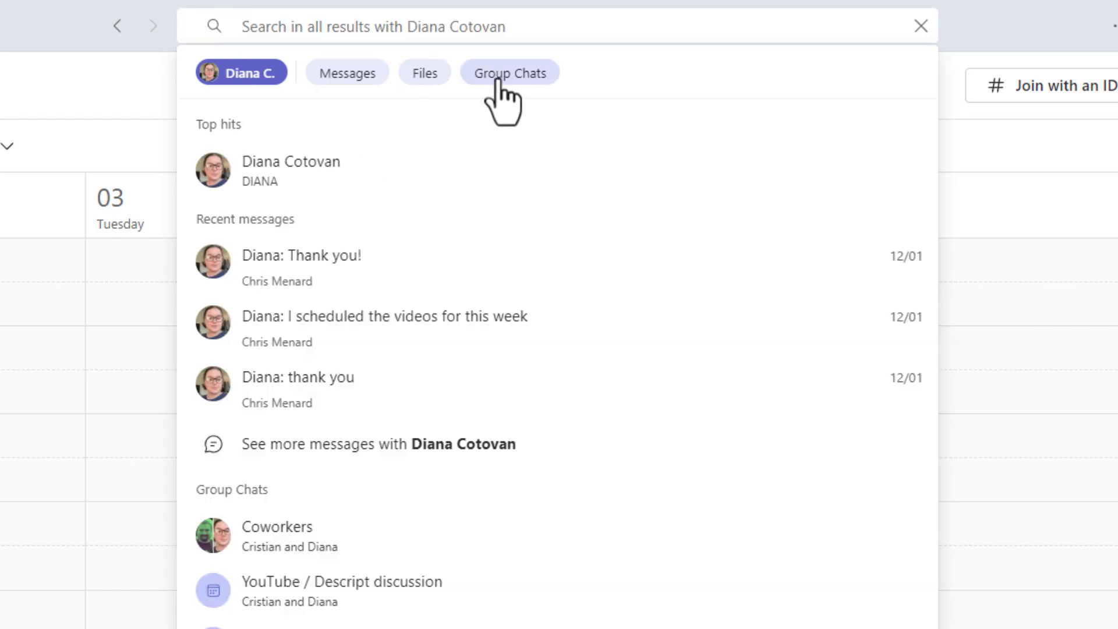
left_click(347, 72)
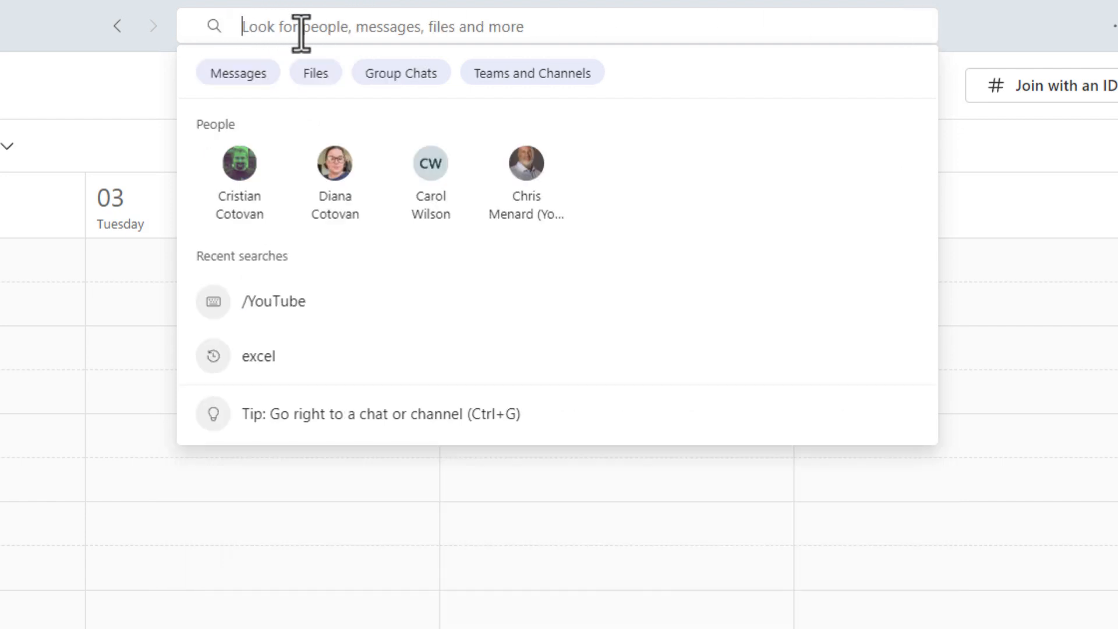
Step: Use the /YouTube command to search 'chris menard duplicates'
type("/")
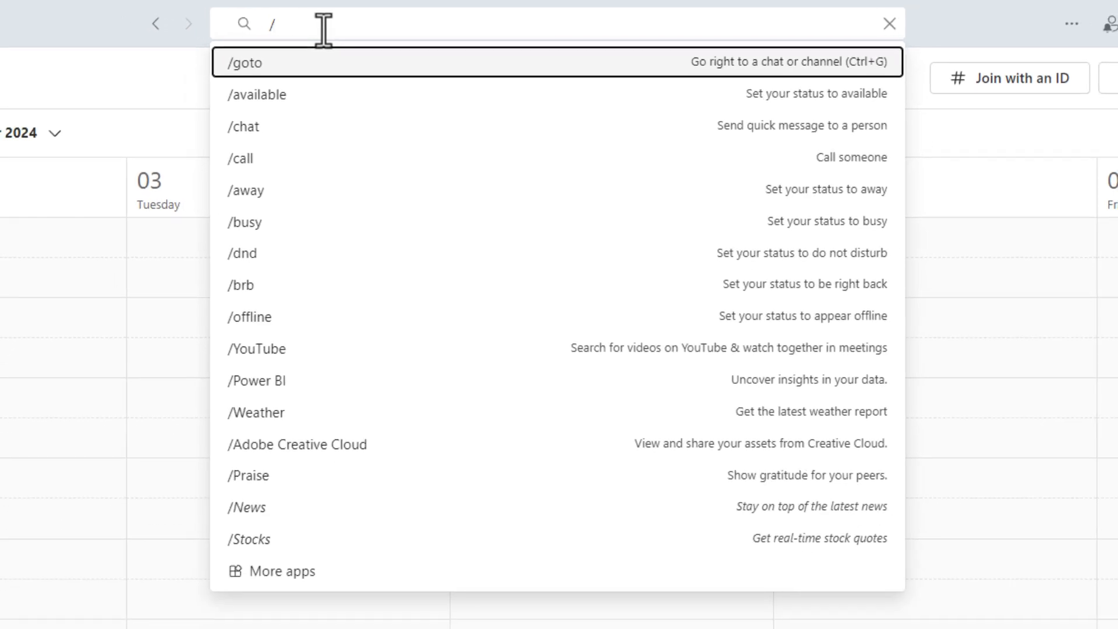
mouse_move(313, 366)
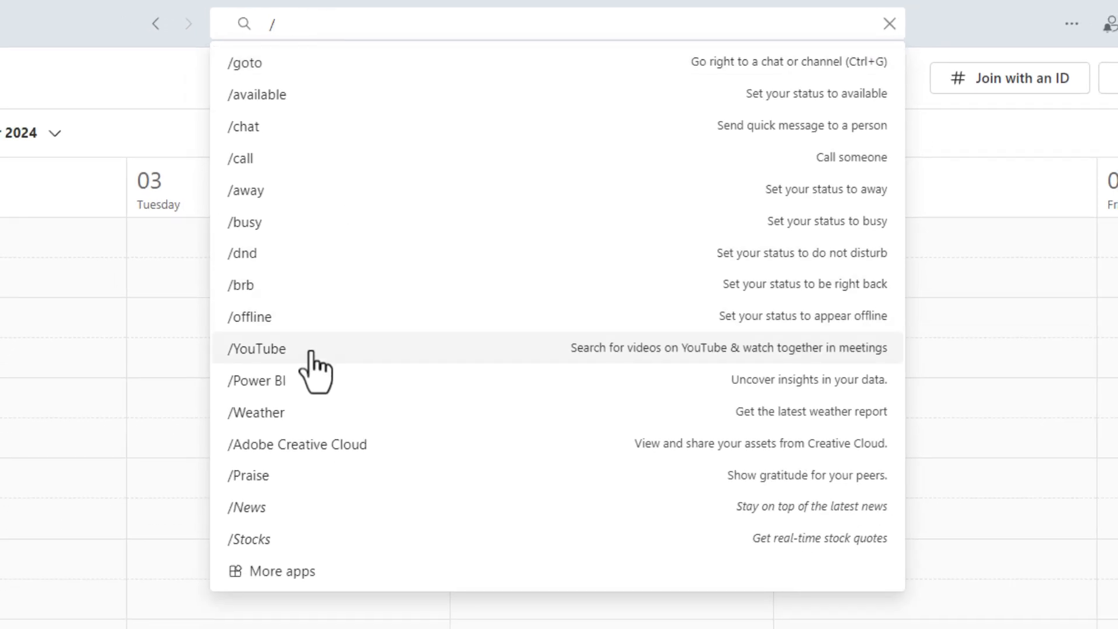
left_click(255, 348)
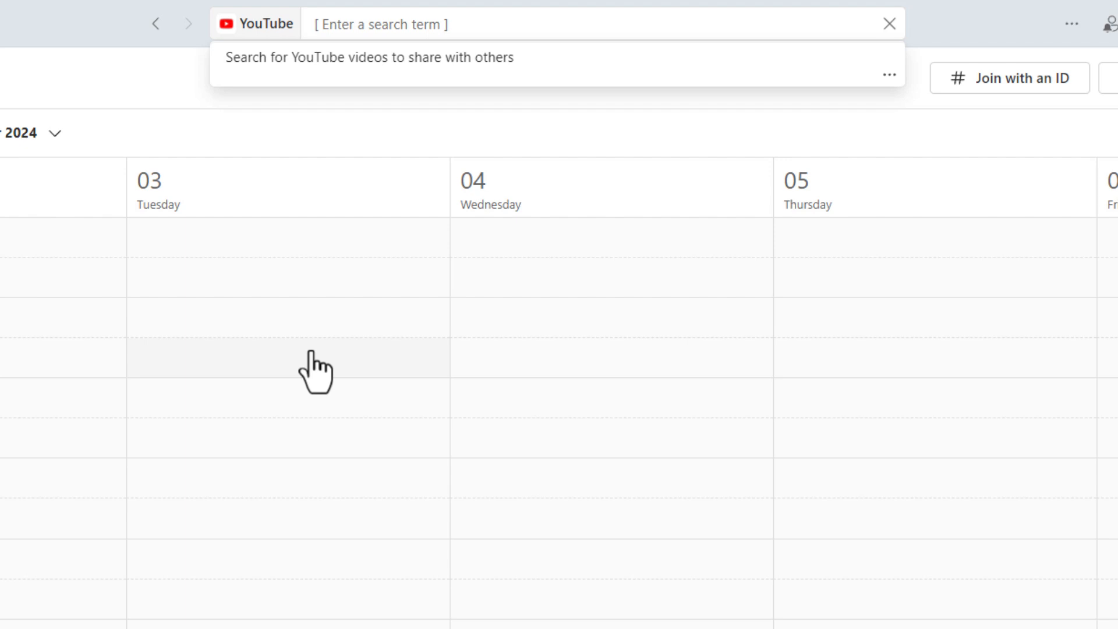
type("chris")
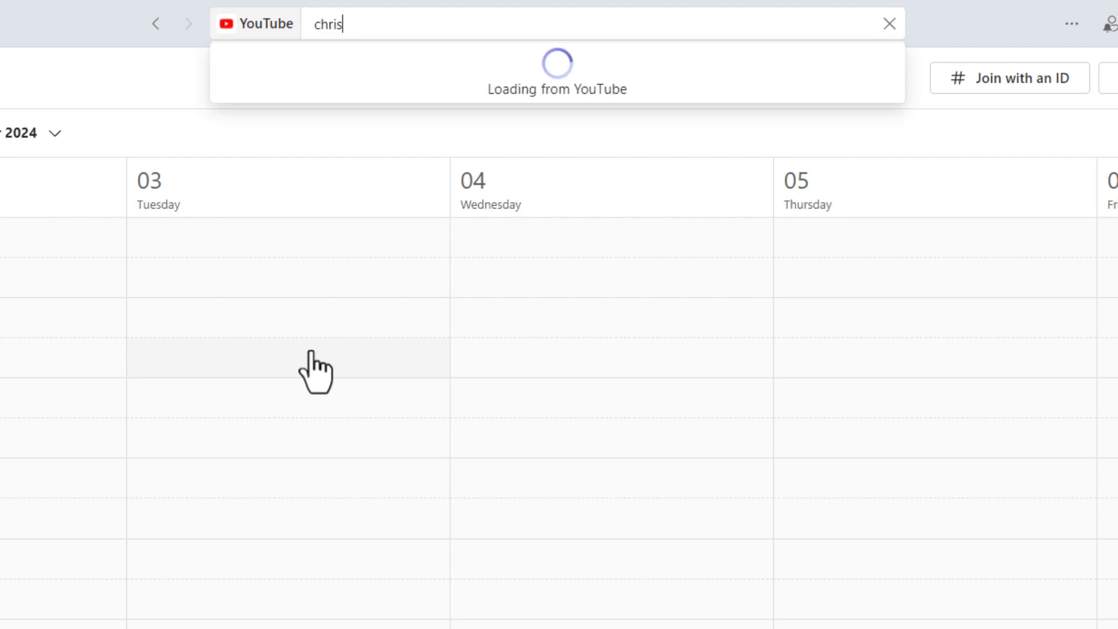
type("menard duplicates")
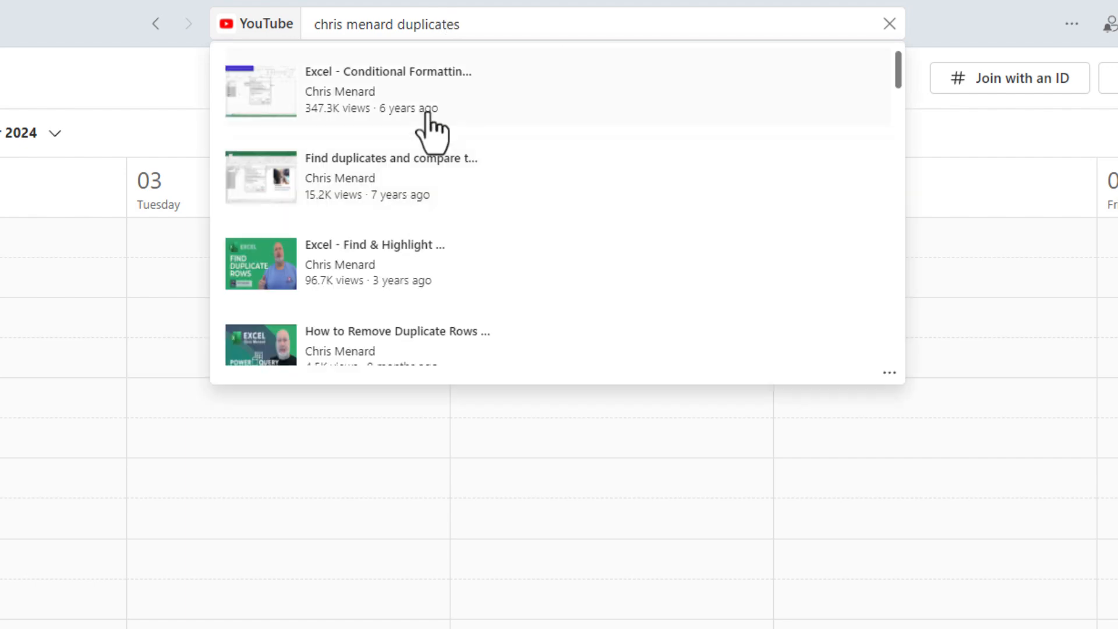
Step: Pick the How to Remove Duplicate Rows with Power Query video card
scroll("down", 3)
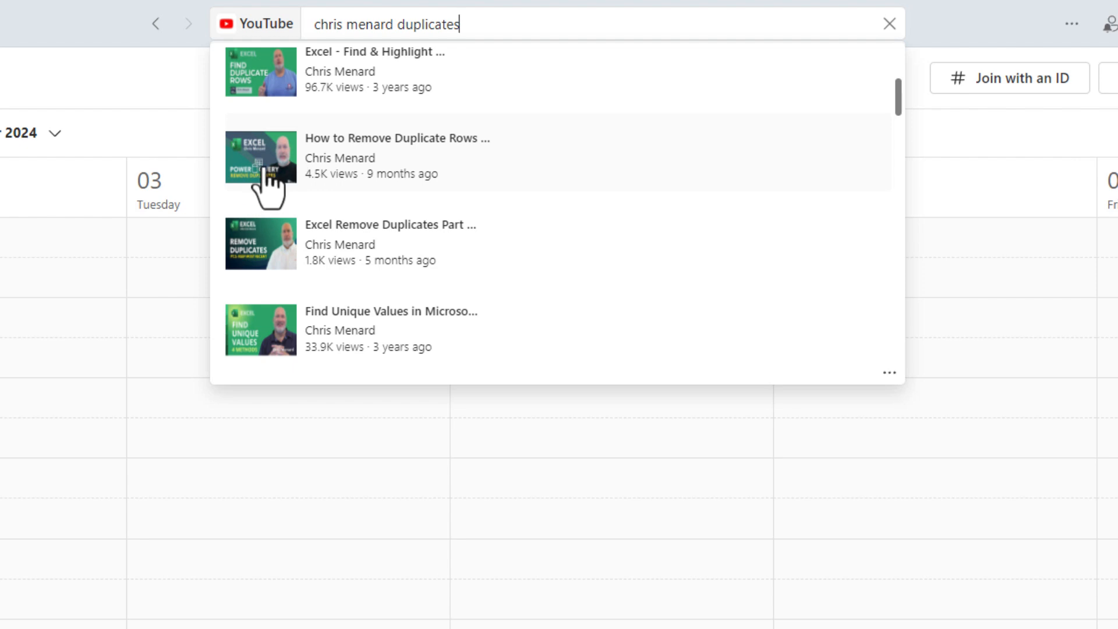
left_click(398, 155)
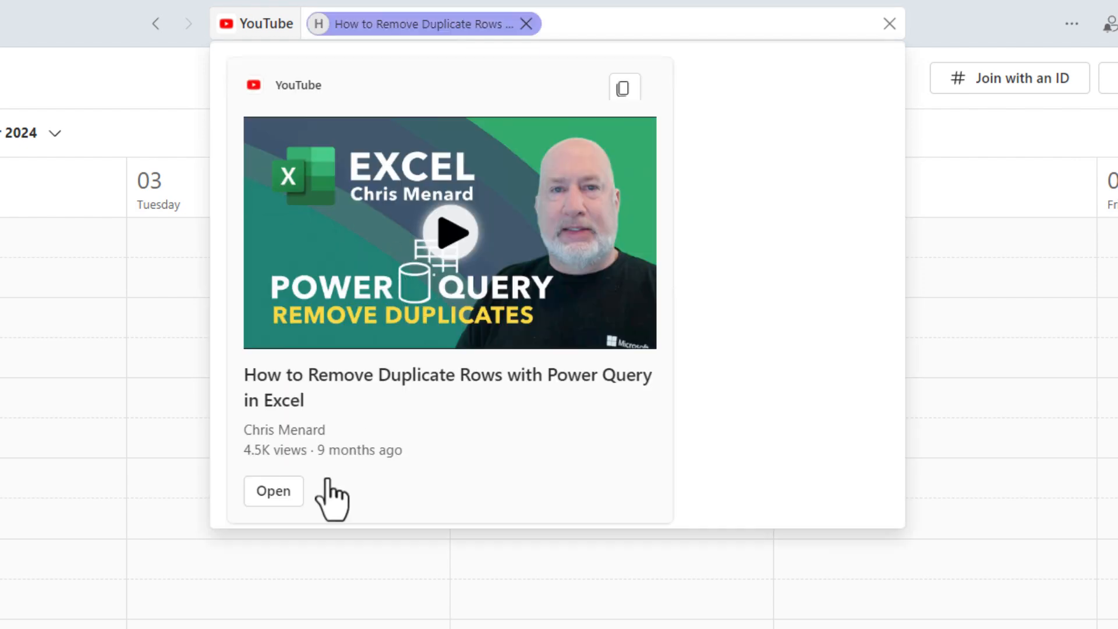